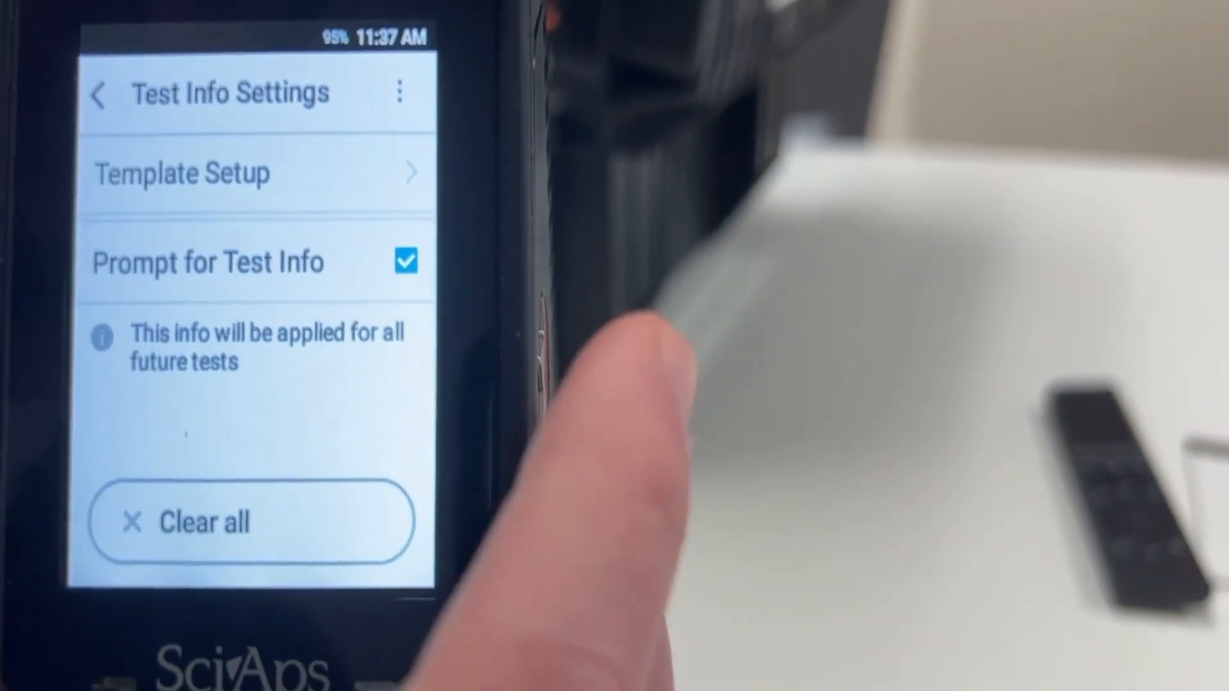
Open Template Setup listing the Sample ID, Barcode and Test 1 fields.
left_click(251, 173)
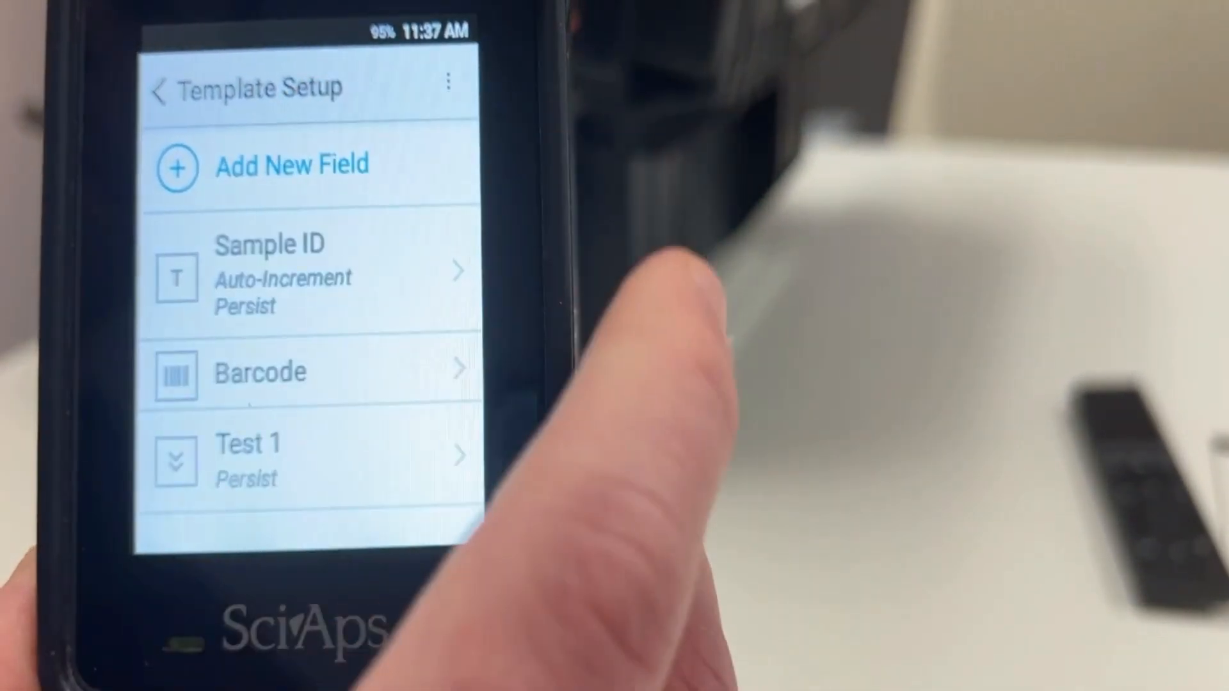
Add a new smart-selector test info field and reach its Set Options screen.
left_click(292, 165)
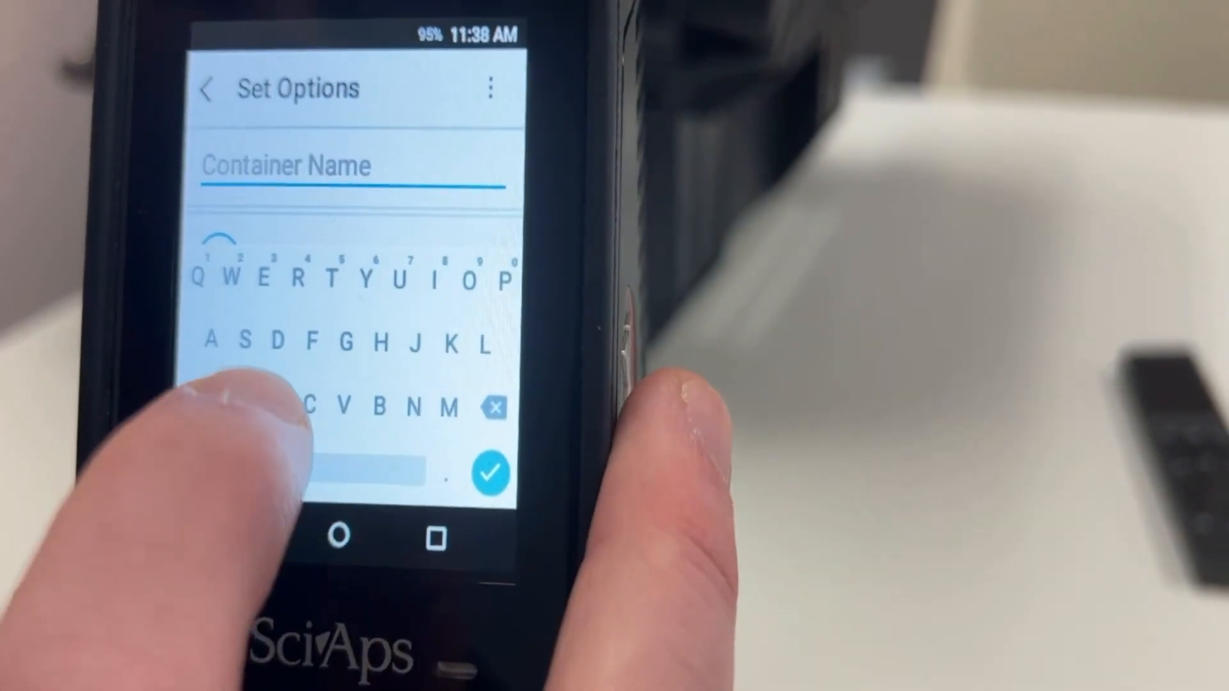
Enter the Container Name and bring up the Add option screen.
type("C")
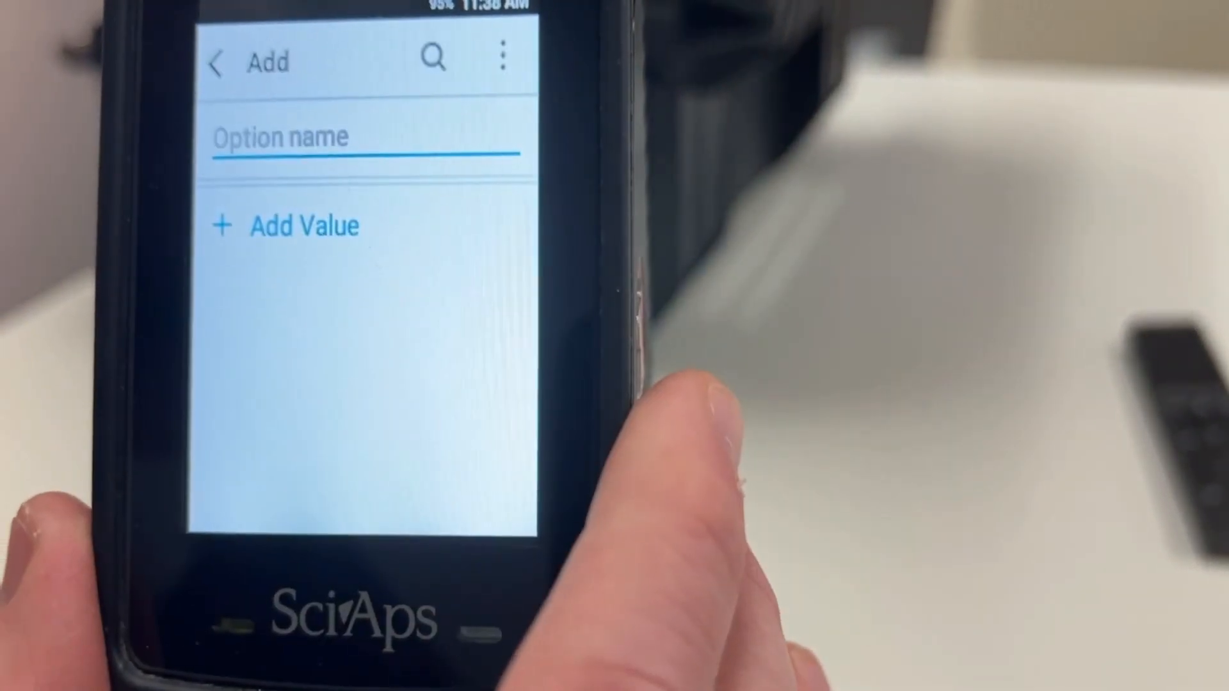
Enter Desk as the new option's name.
left_click(361, 137)
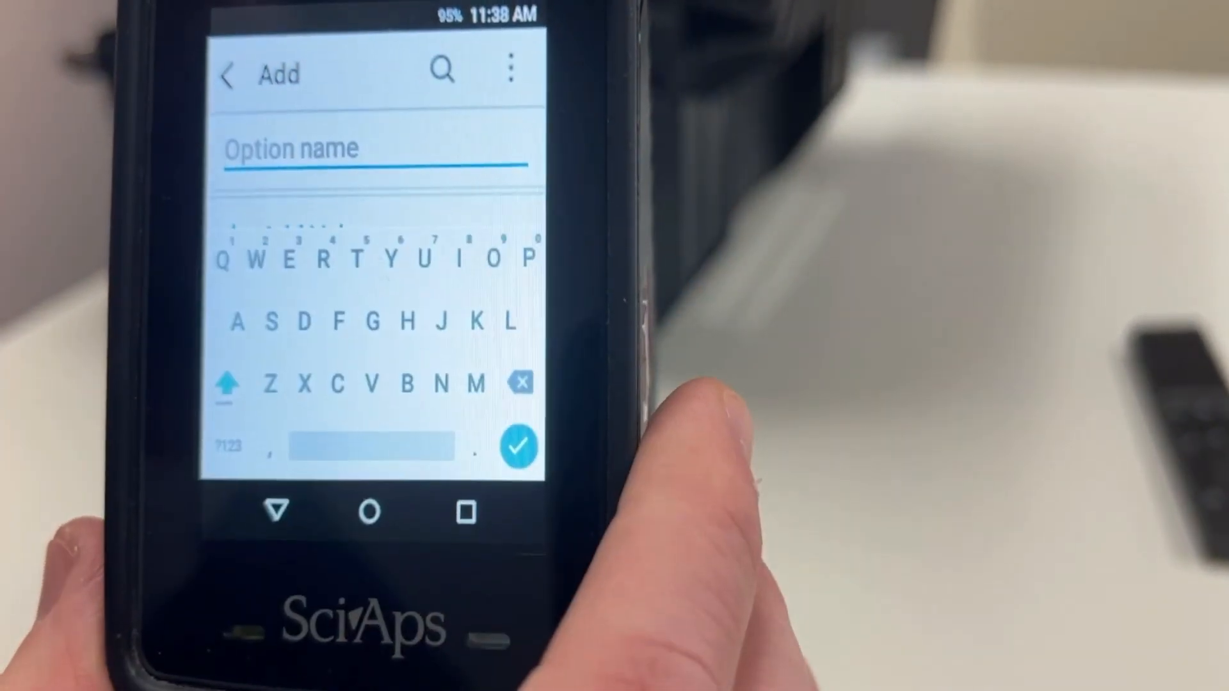
type("D")
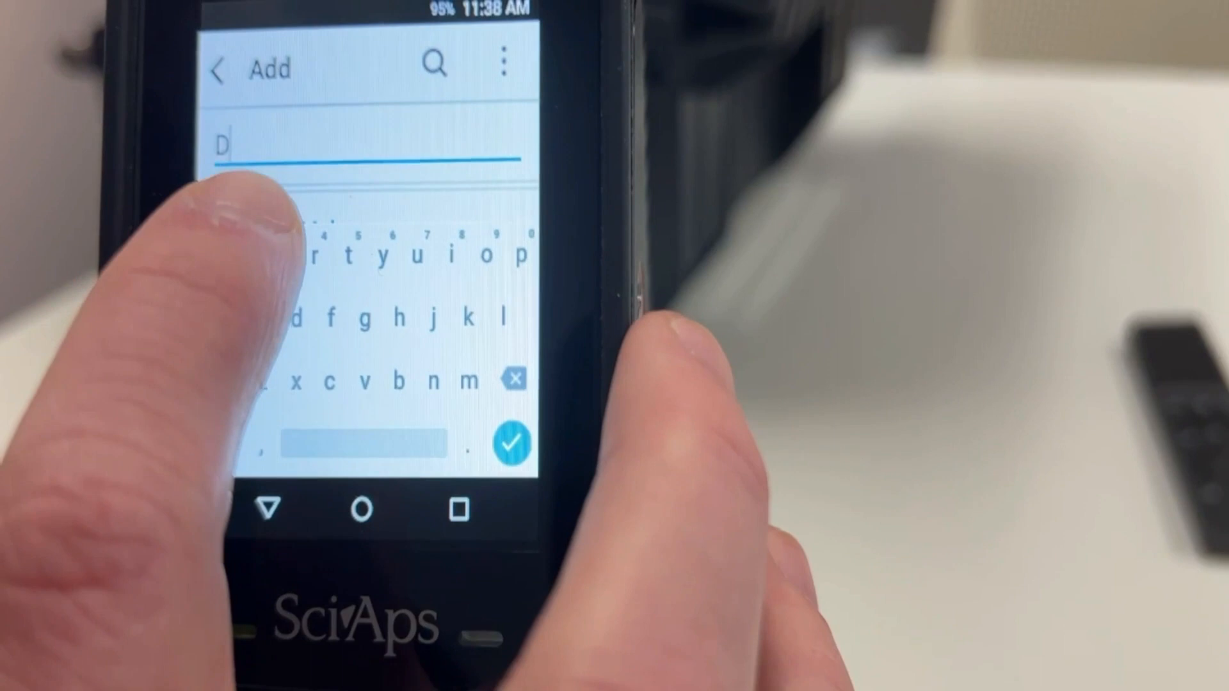
type("ea")
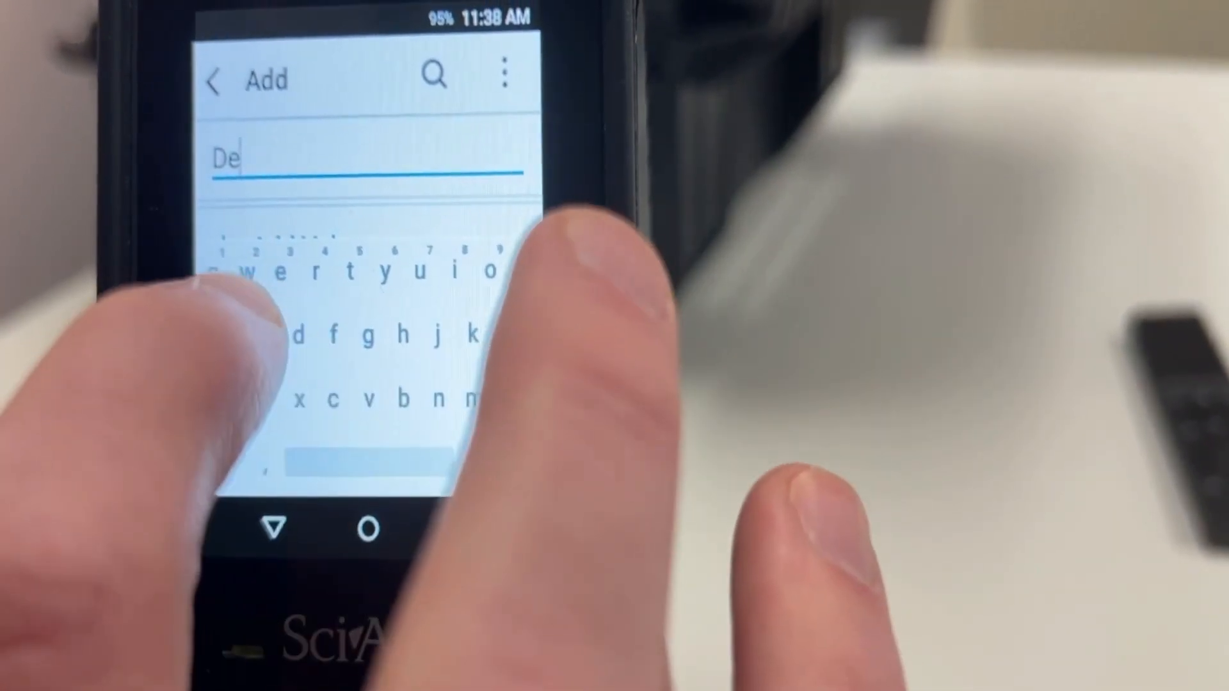
type("sk")
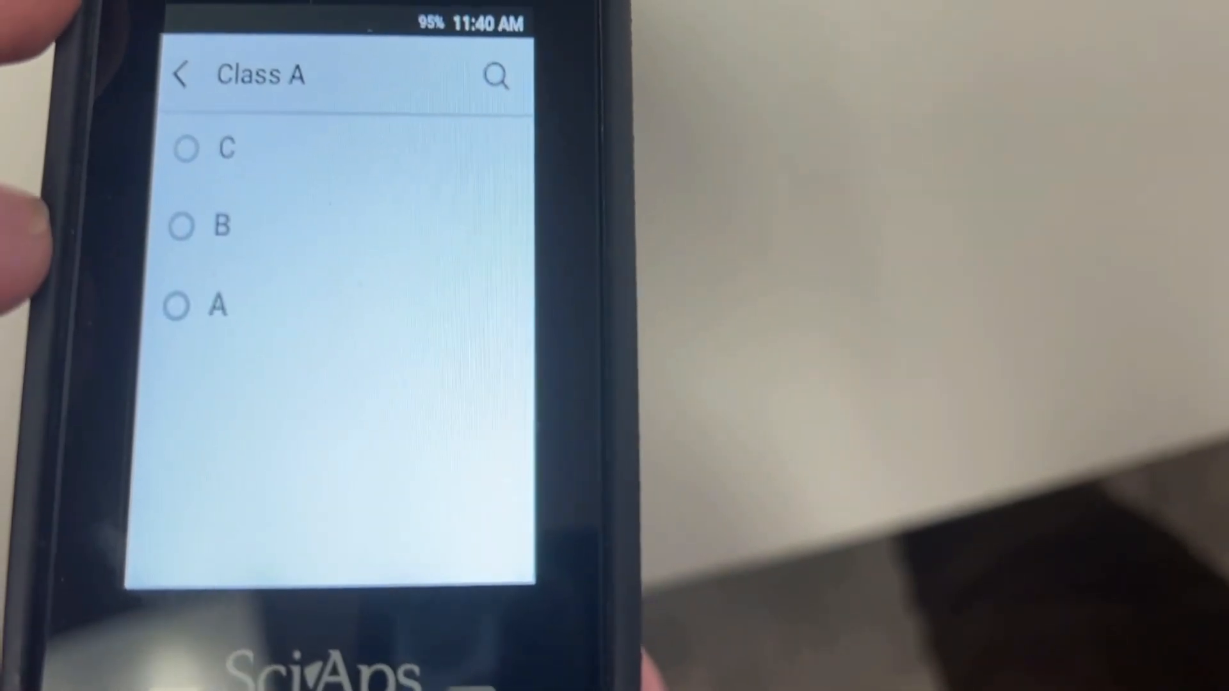
Choose A as the School value so the sample is tagged Desk, A before Start Test.
left_click(186, 306)
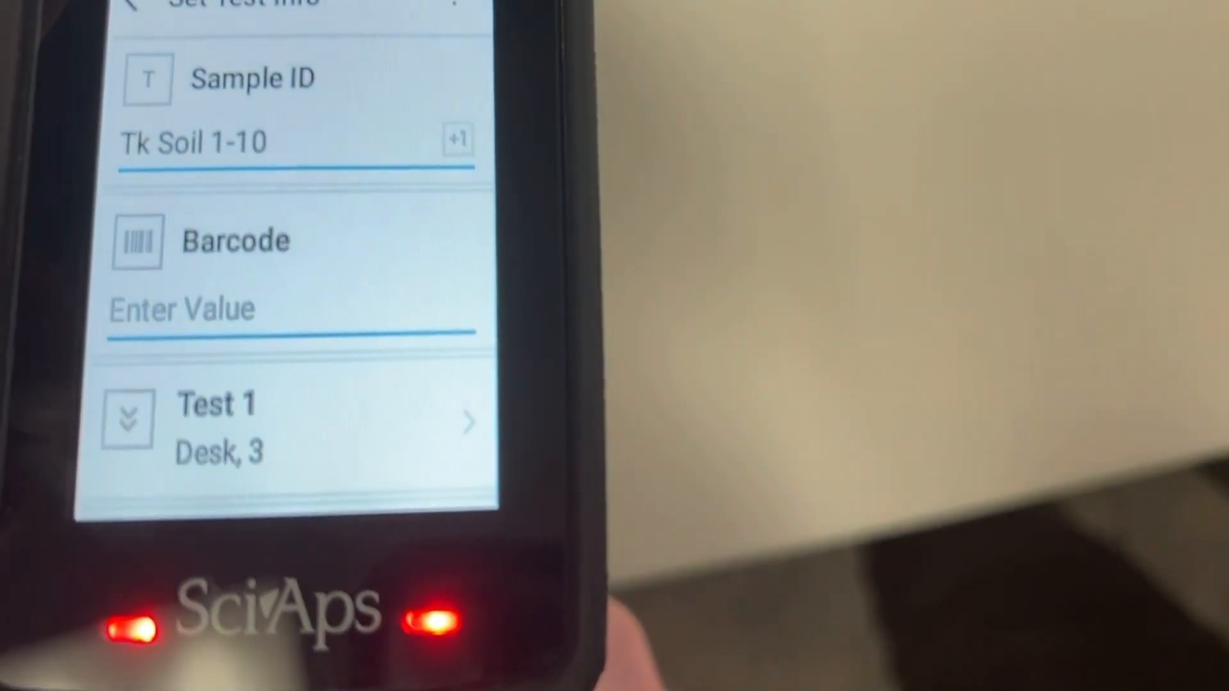
scroll("down", 3)
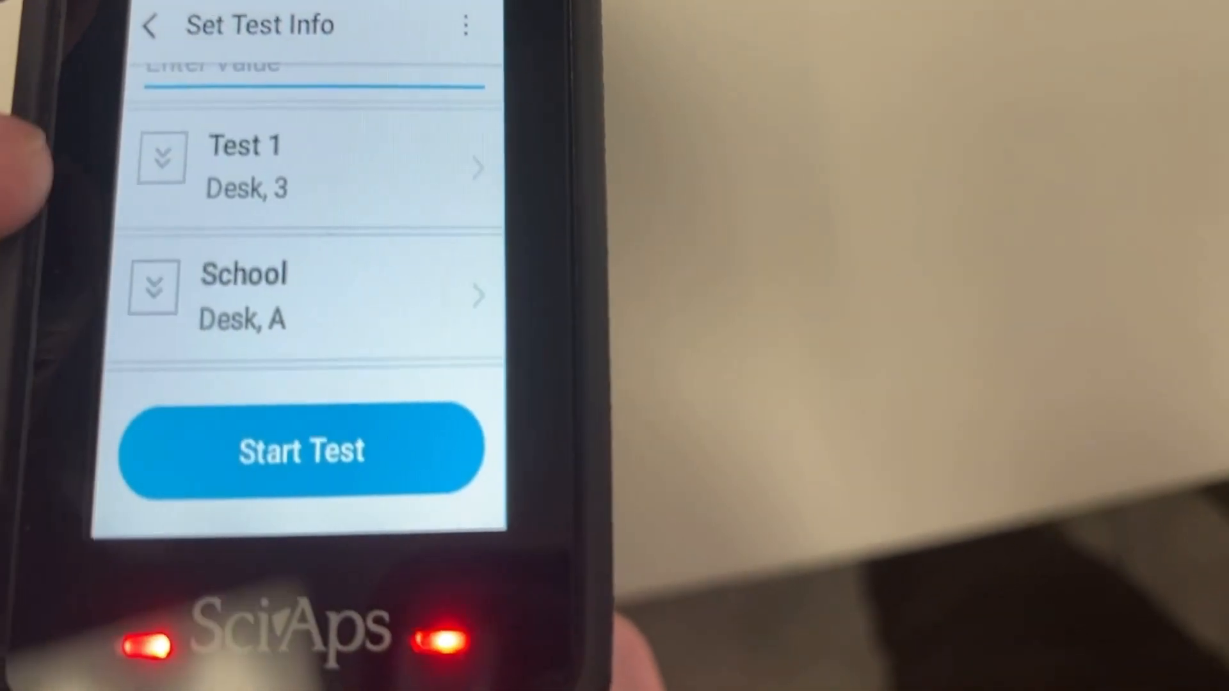